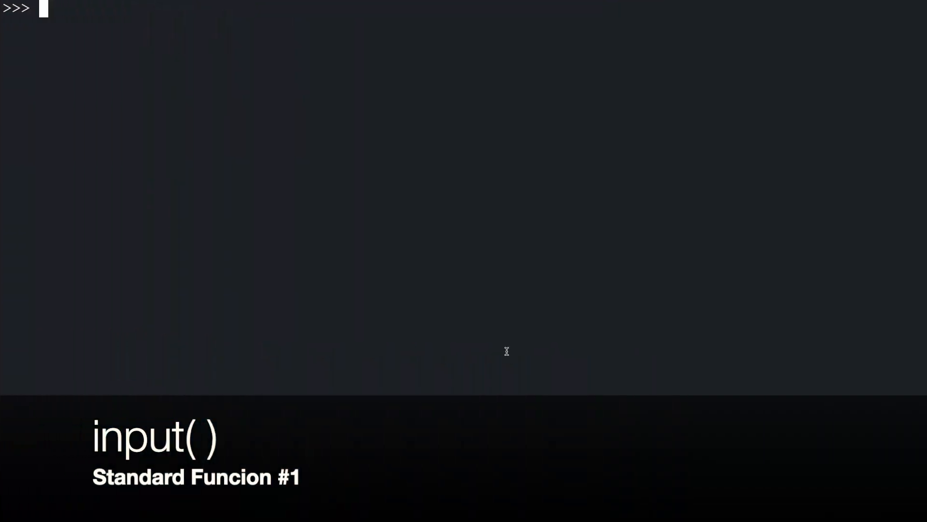
Step: Store the input() reply Sourav in name and print it back with print(name)
type("name = input(\"W")
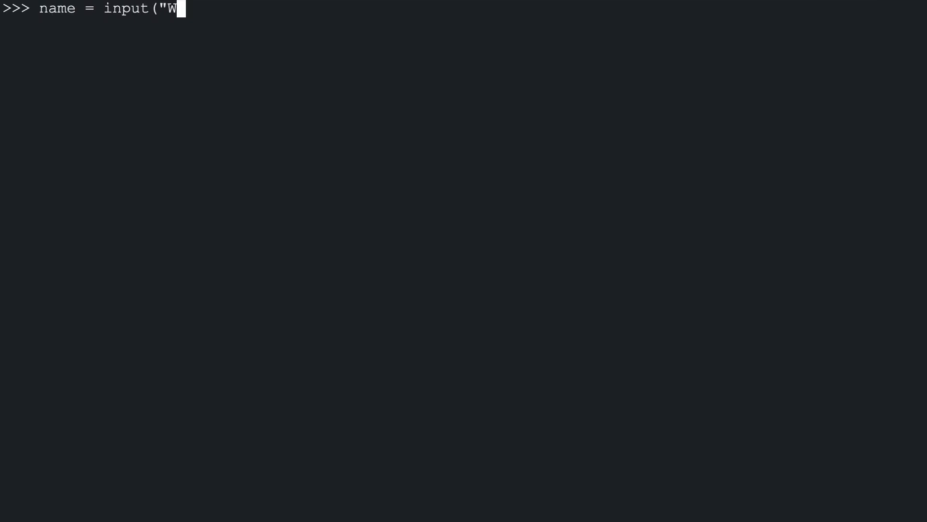
type("hat is your nam")
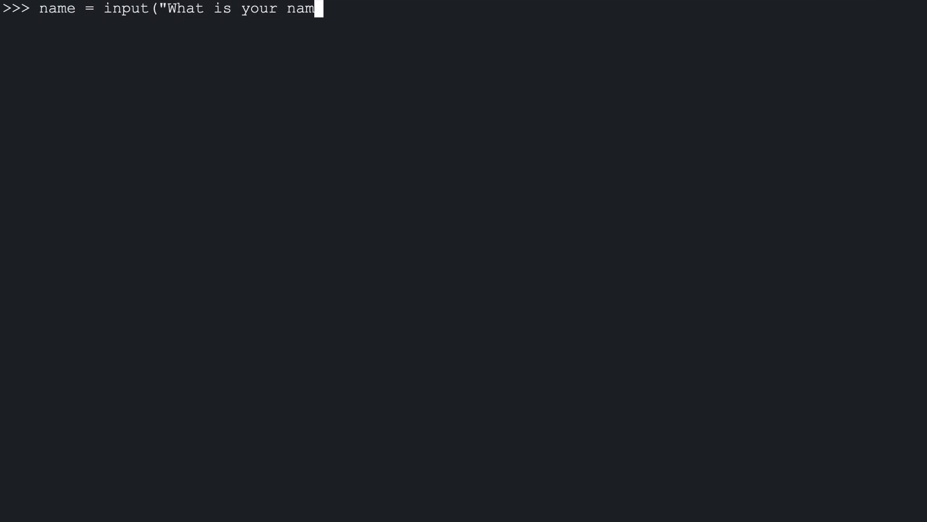
type("e?")
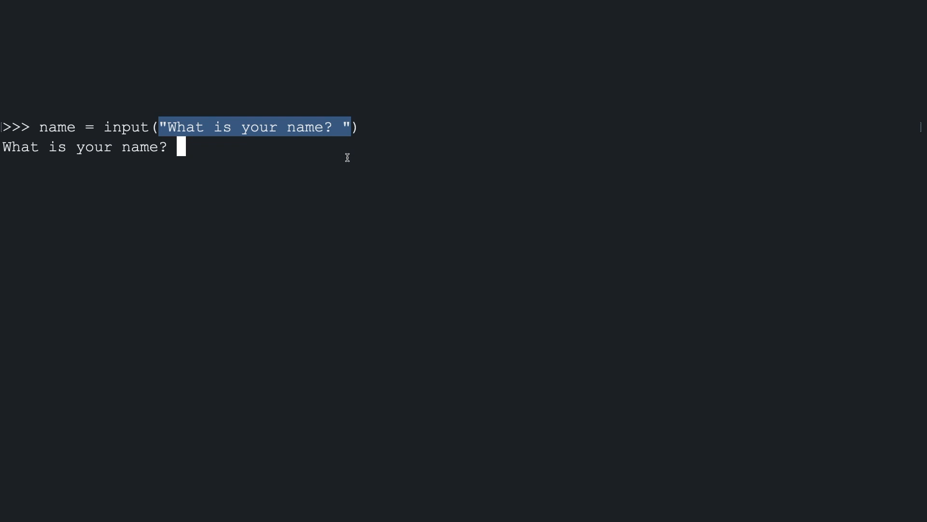
type("Sourav")
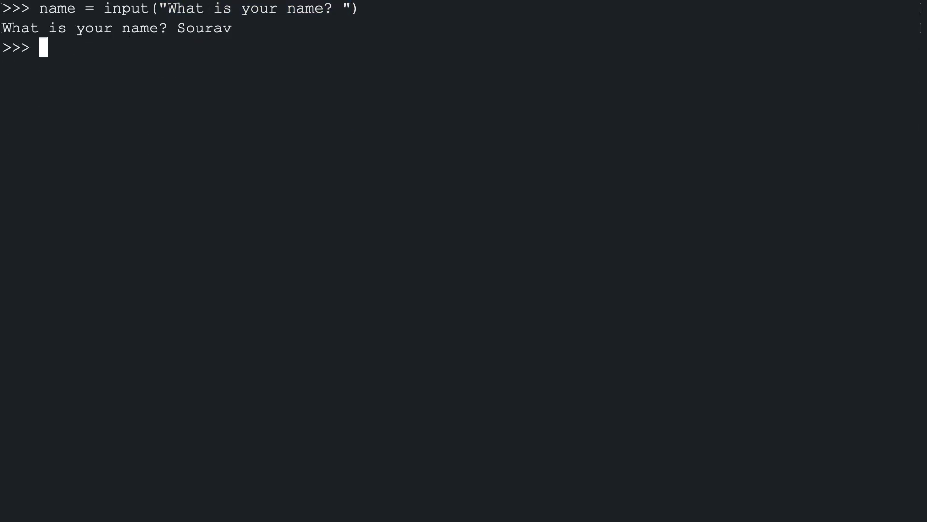
double_click(57, 9)
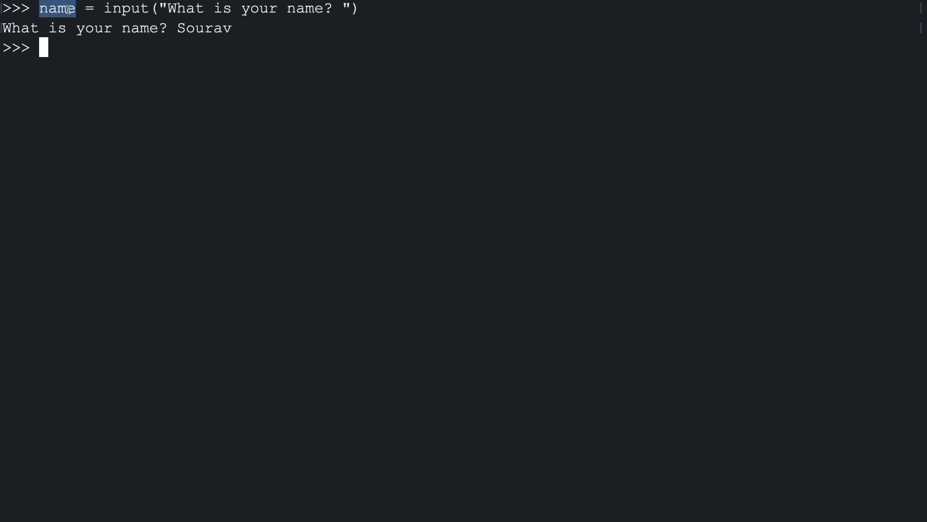
type("print(name")
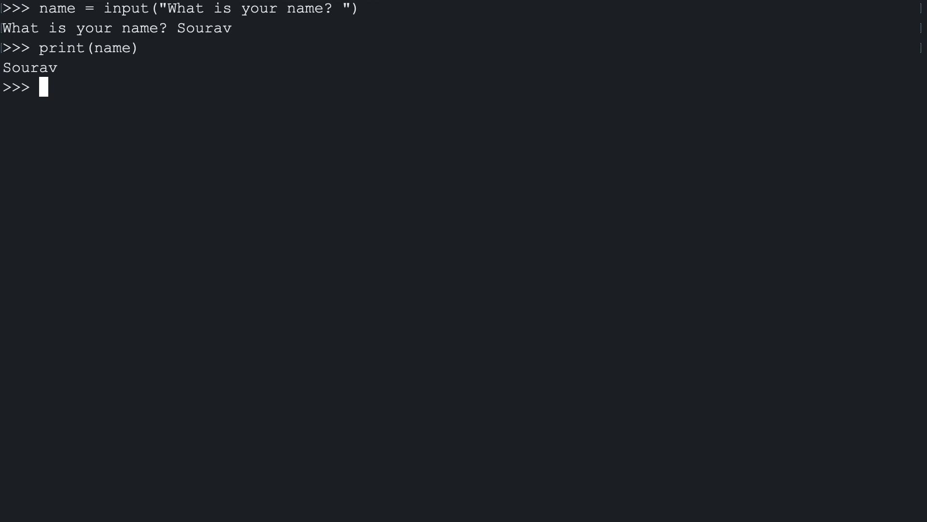
Step: Prompt for the user's age with age = input("What is your age? ")
type("age = input(\"What is your age? \")")
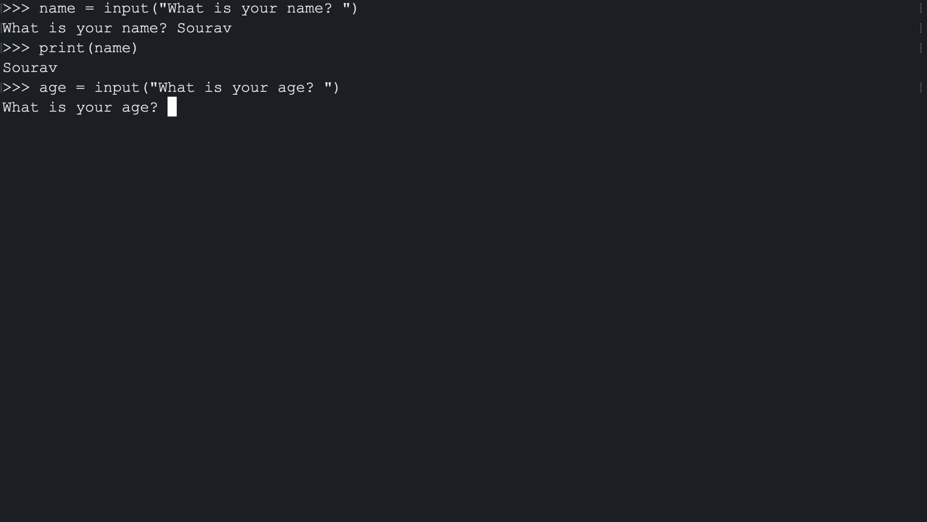
Step: Answer 21, show age is the string '21', then convert it with int(age) to integer 21
type("21")
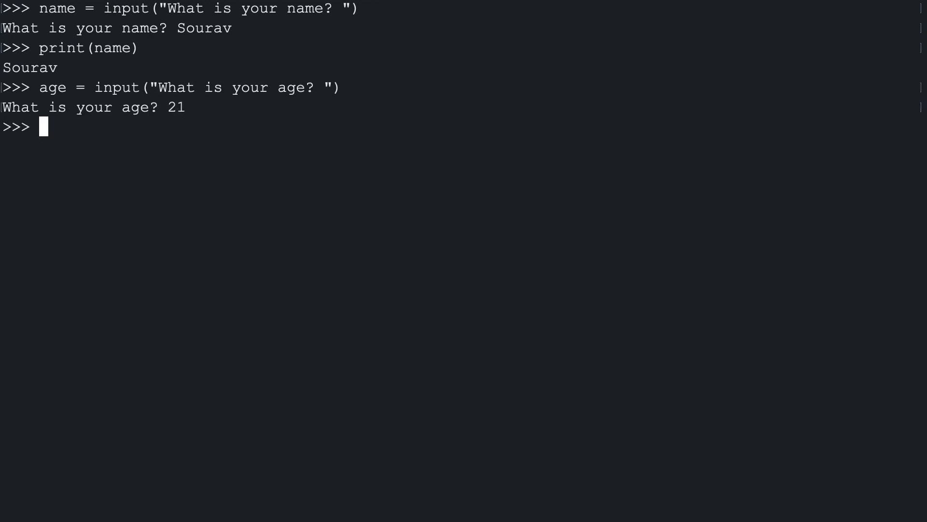
type("age")
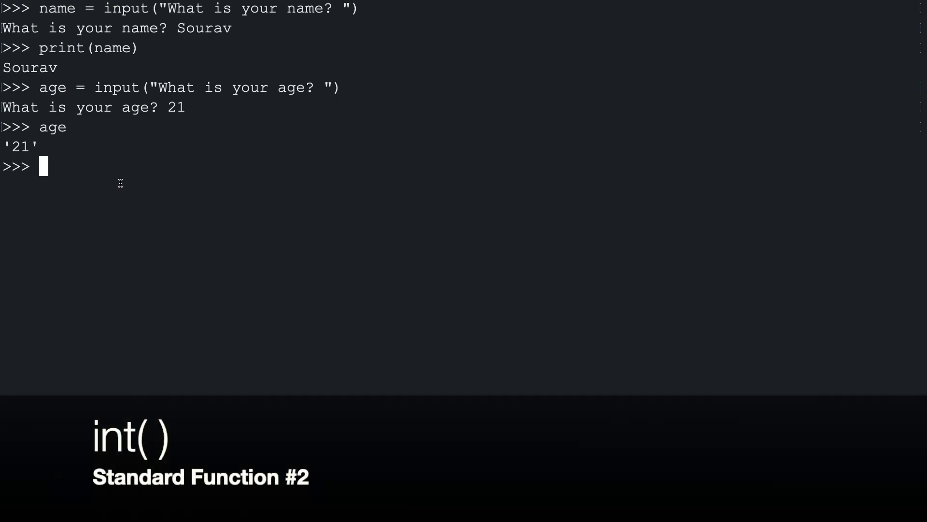
type("age = i")
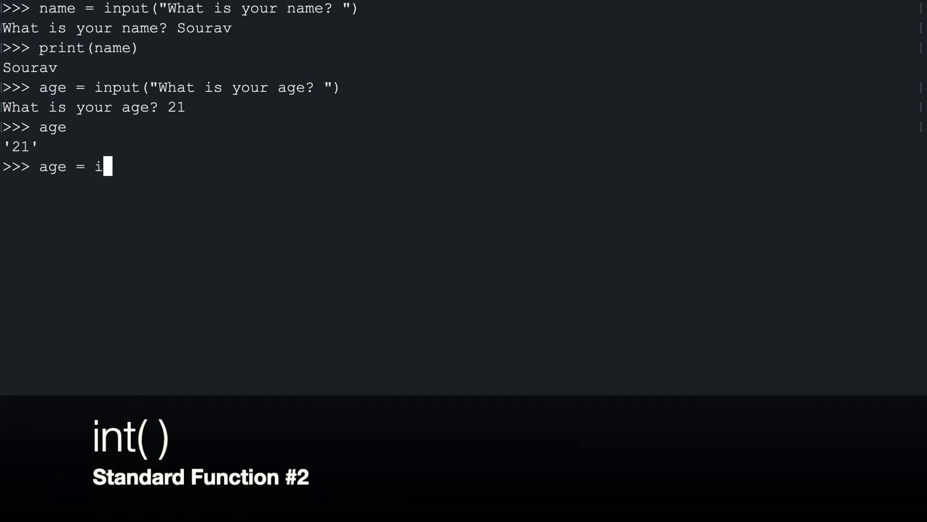
type("nt(age)")
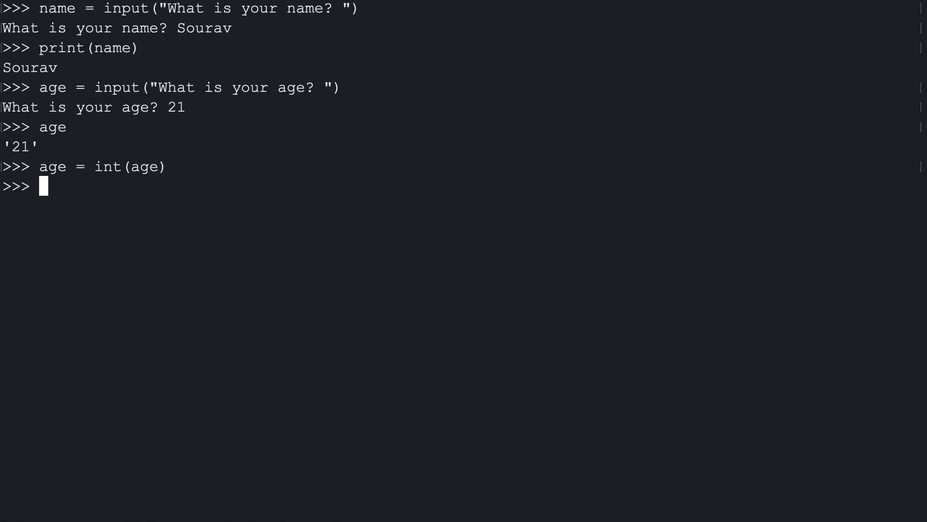
type("age")
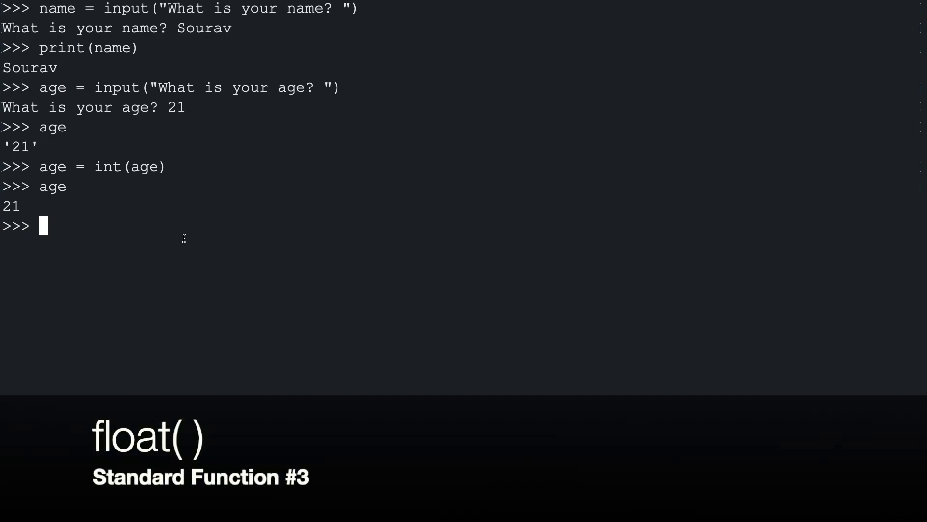
Step: Convert '21.5' with float() to 21.5 and get len(name) returning 6
type("f")
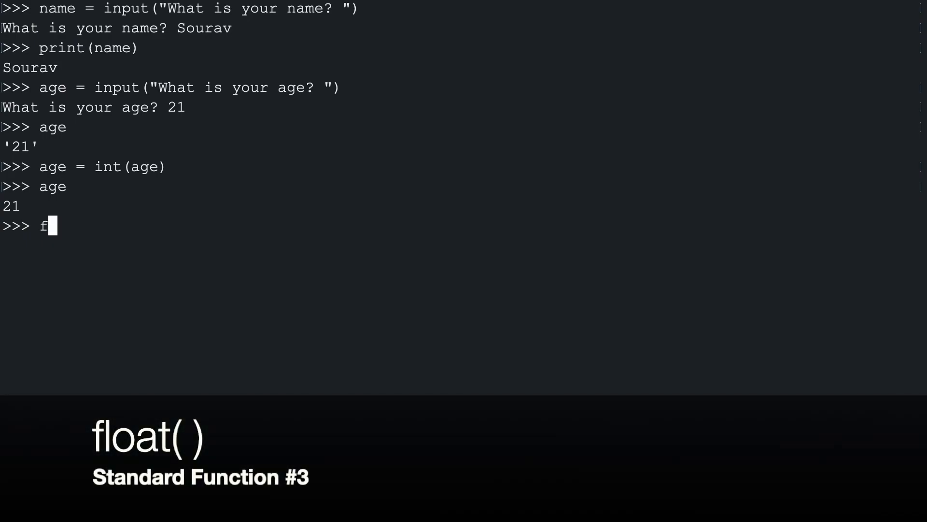
type("loat('")
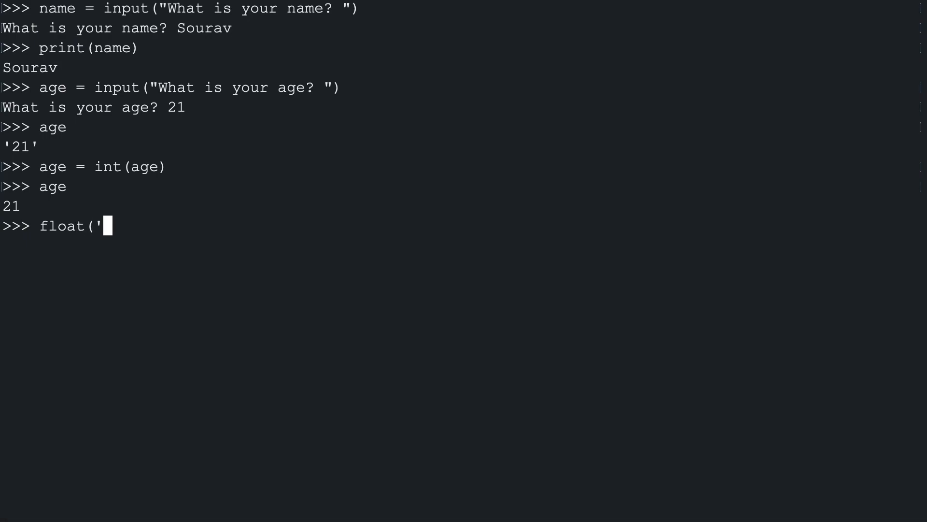
type("21.5")
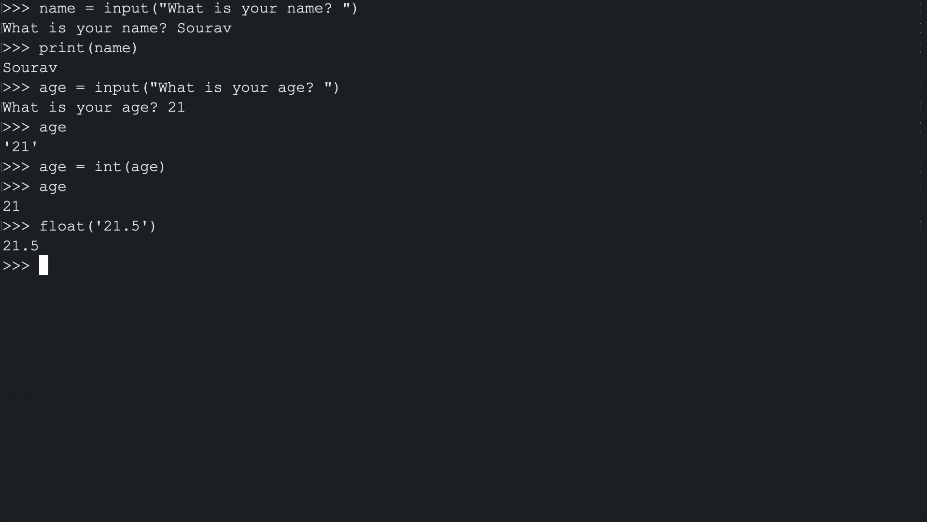
type("len(name")
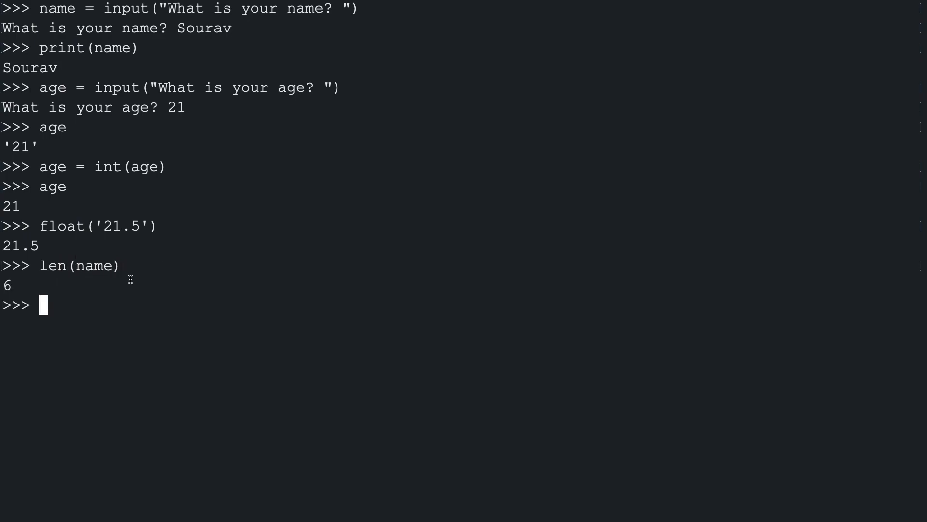
double_click(94, 265)
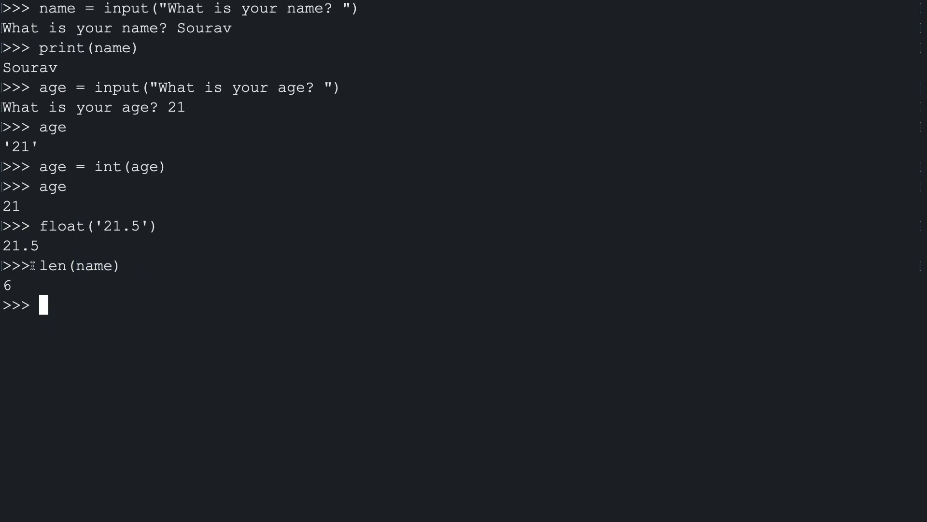
double_click(76, 266)
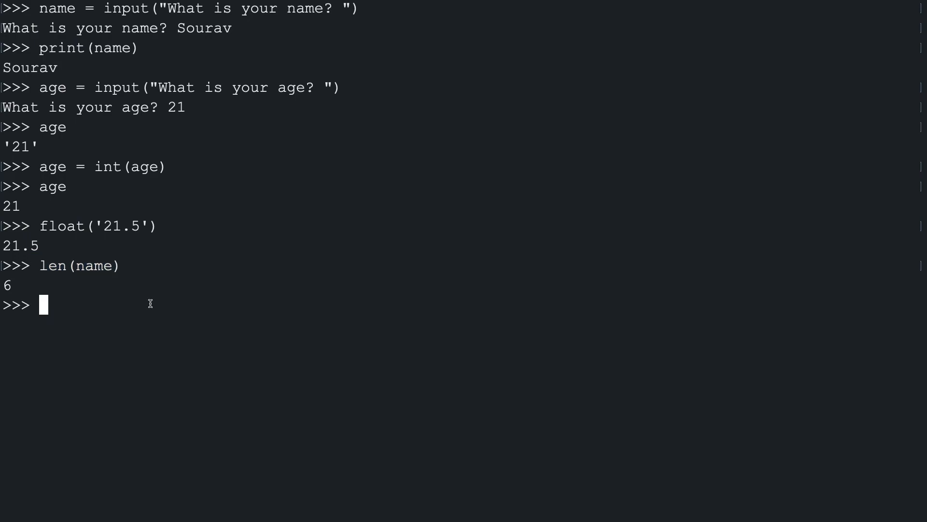
Step: Define a = [1,2,3,4] and get len(a) returning 4
type("a = [1,2")
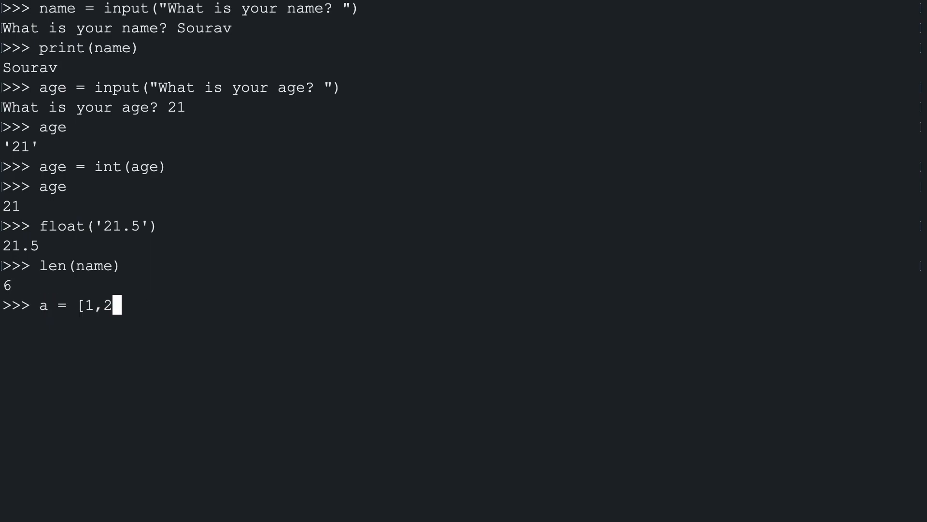
type(",3,4]")
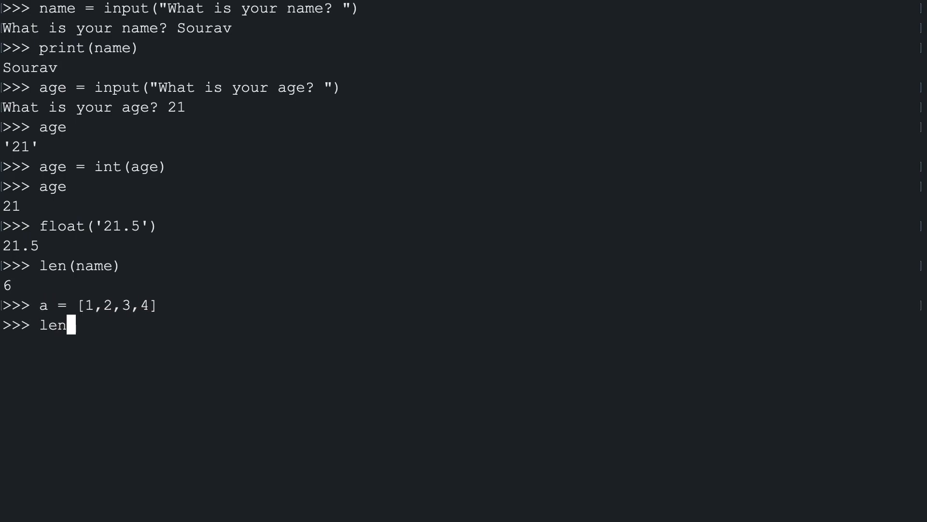
type("(a)")
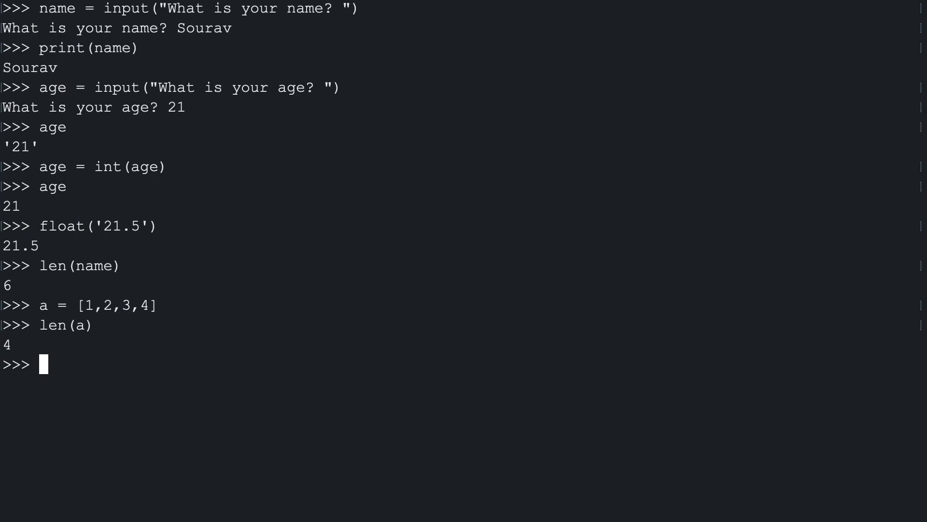
mouse_move(101, 314)
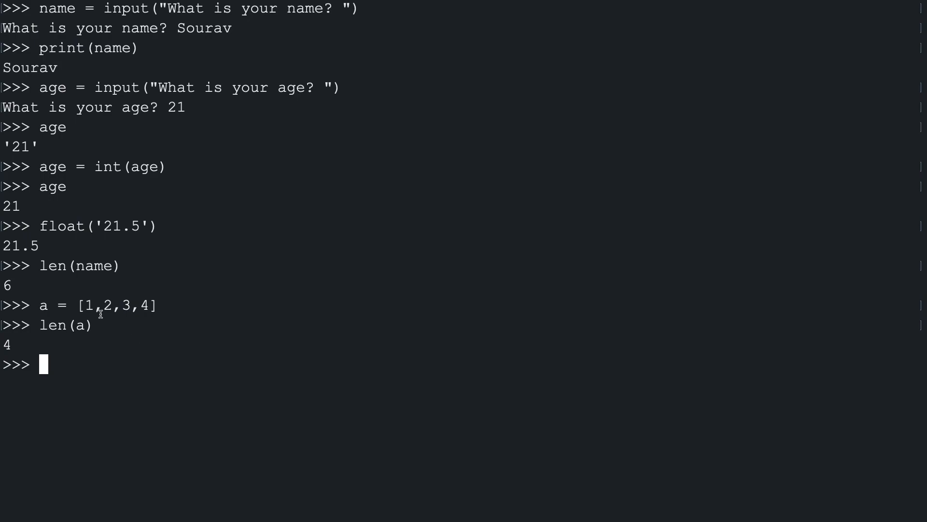
left_click_drag(85, 305, 150, 305)
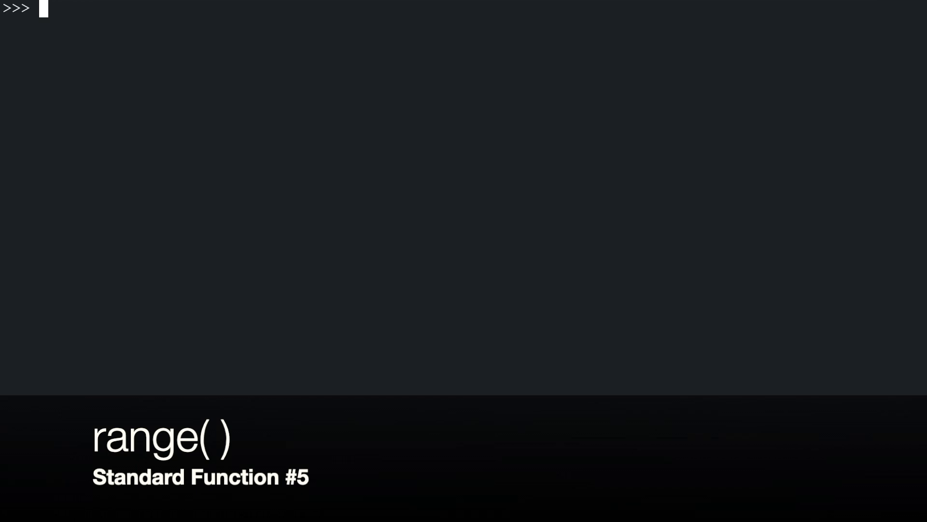
Step: List range(10) as 0–9 and store list(range(5, 10)) as 5–9 in a
type("range(10)")
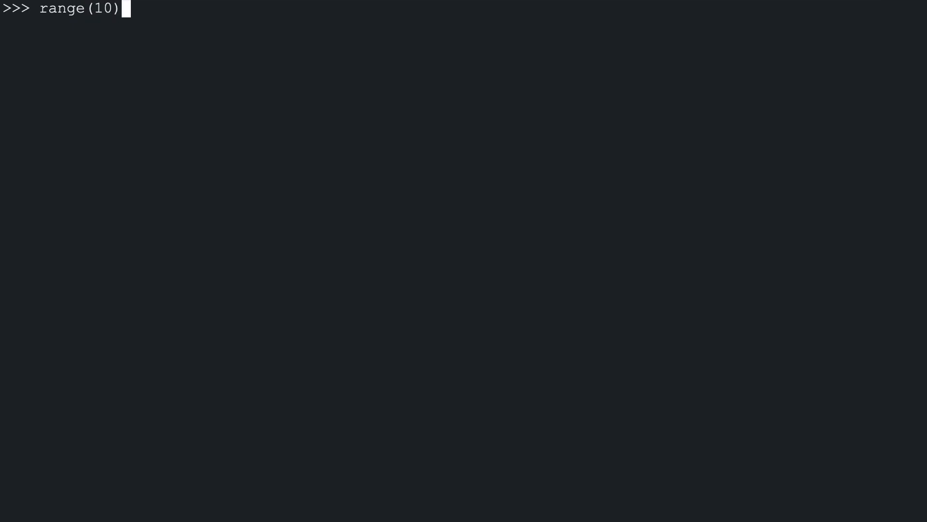
type("list(")
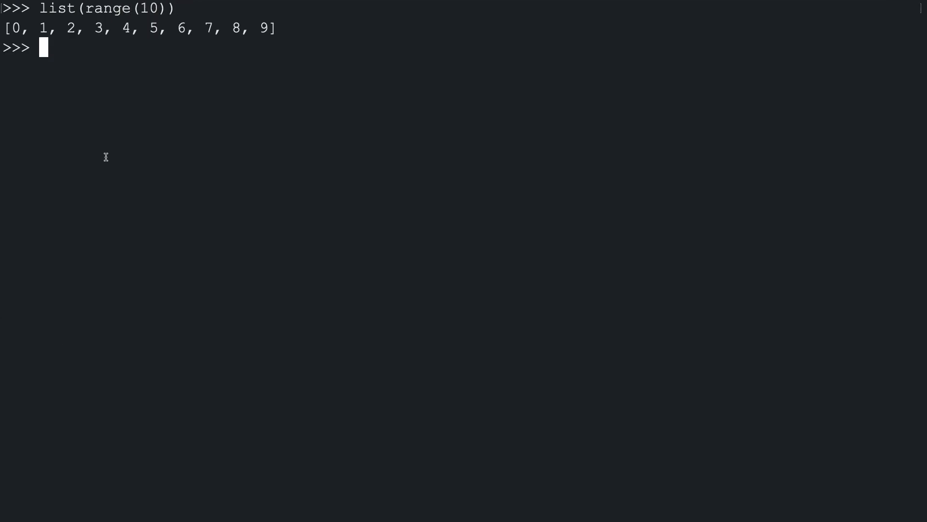
mouse_move(40, 71)
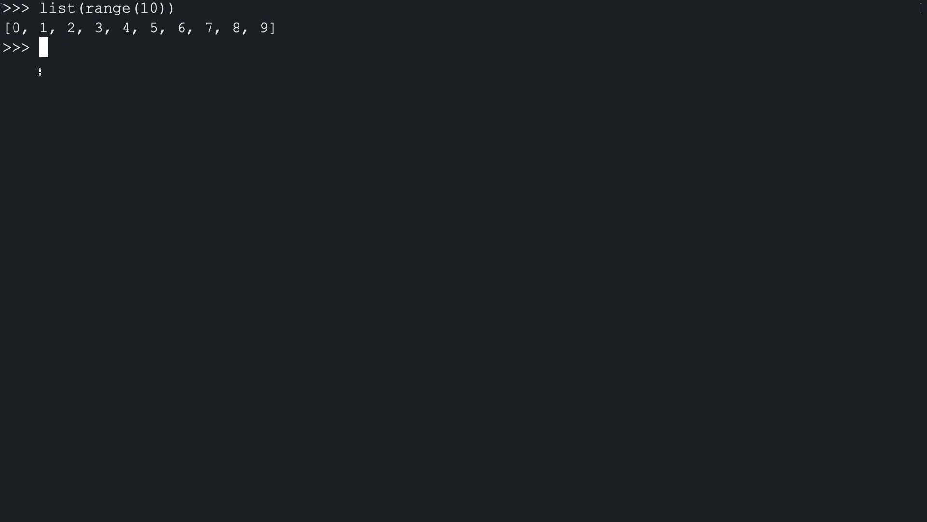
mouse_move(52, 37)
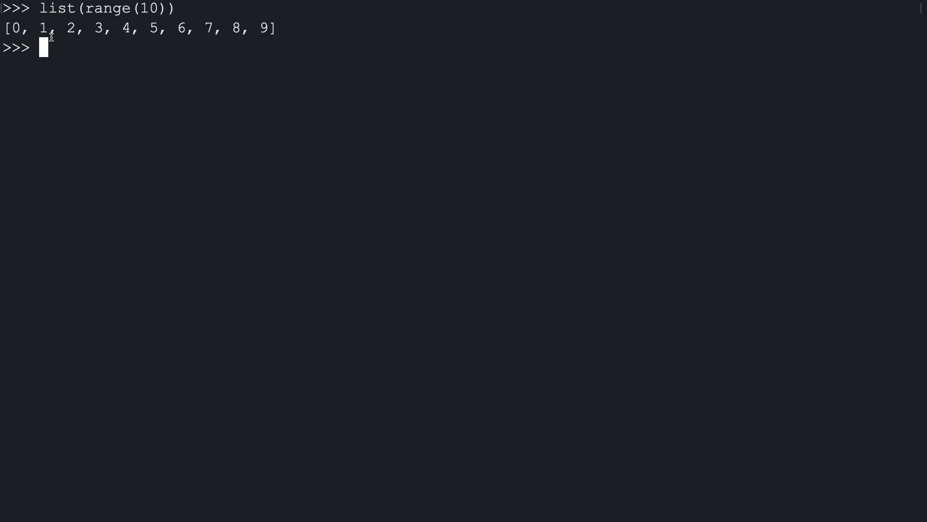
type("list(range(10))")
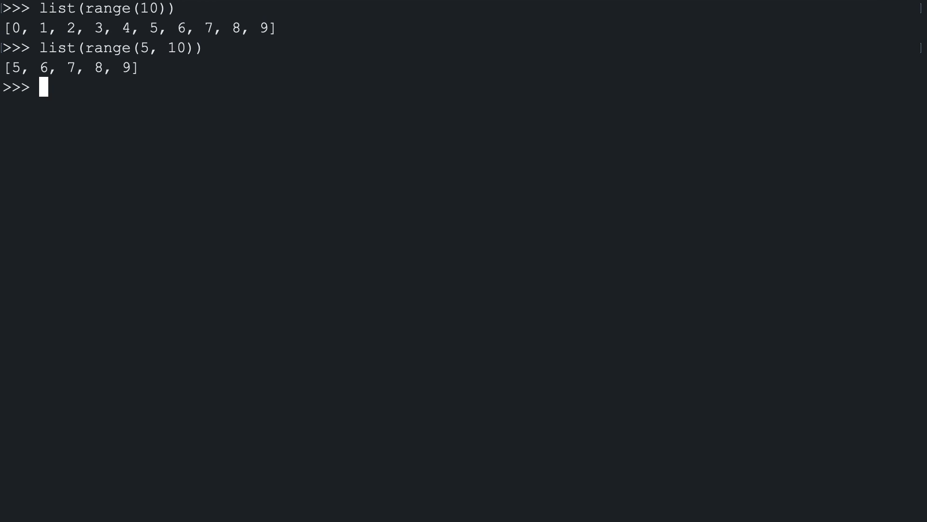
type("a = list(range(5, 10))")
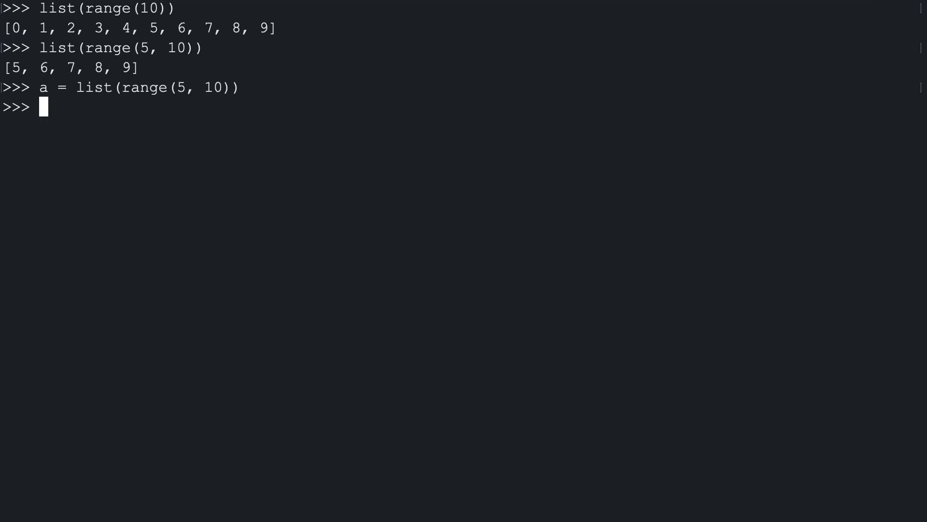
type("min")
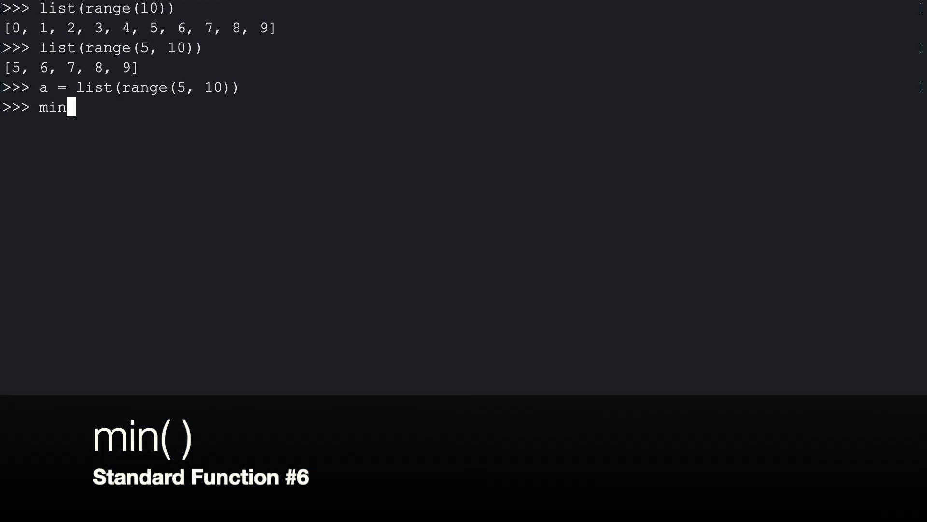
Step: Run min(a) giving 5, max(a) giving 9, and sum(a) for the list total
type("(a")
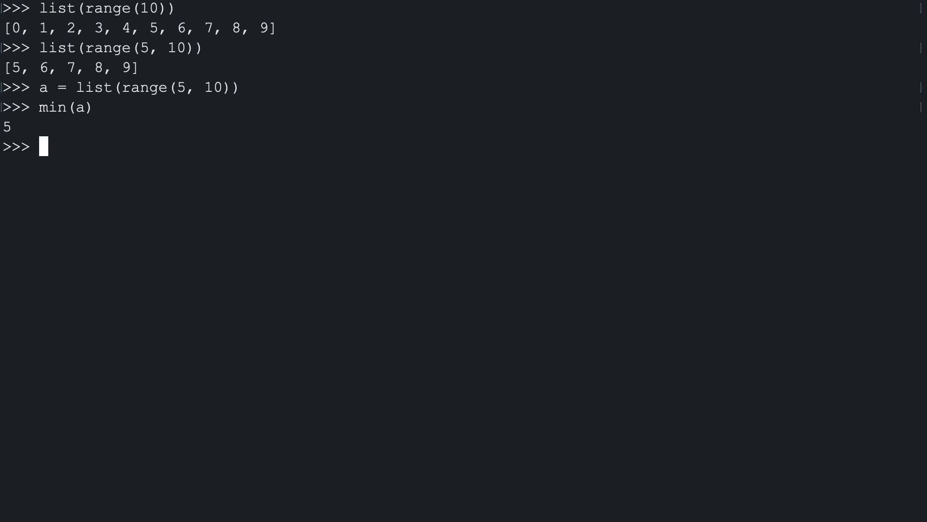
type("m(a)")
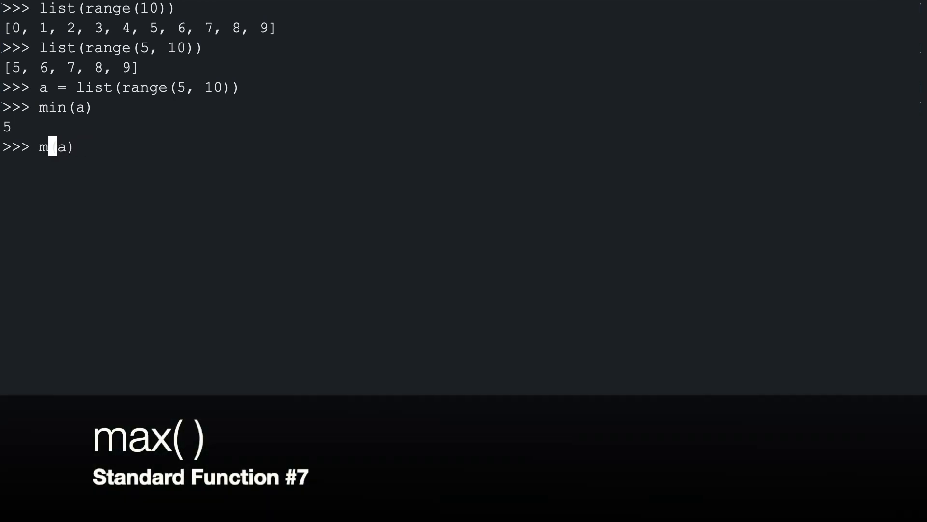
type("ax")
key("Return")
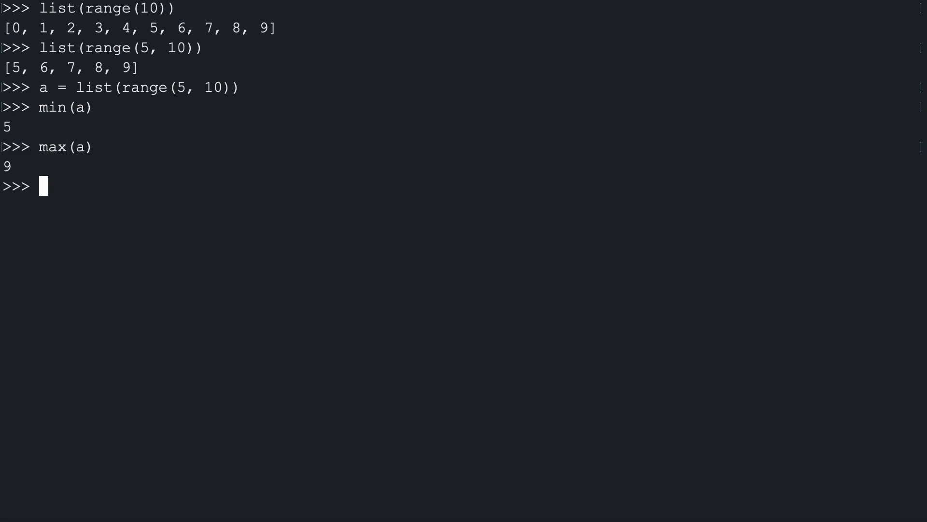
type("su")
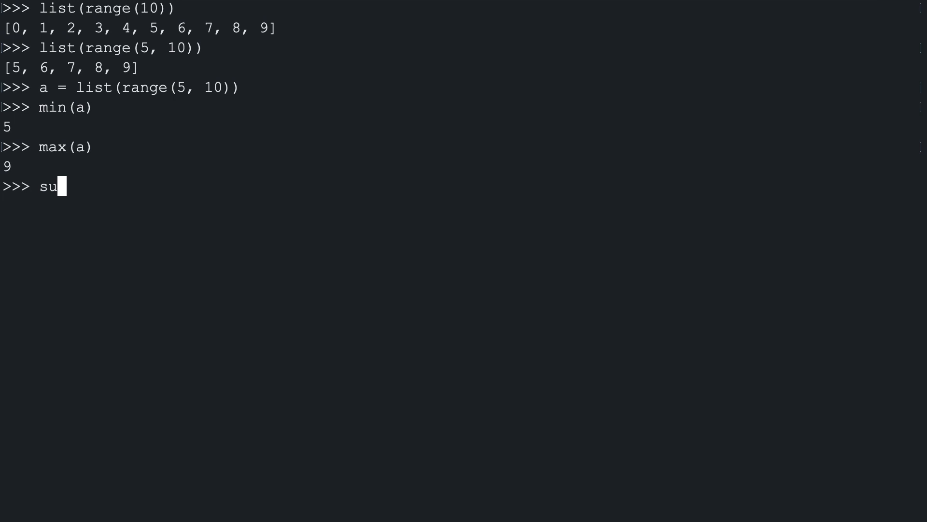
type("m(")
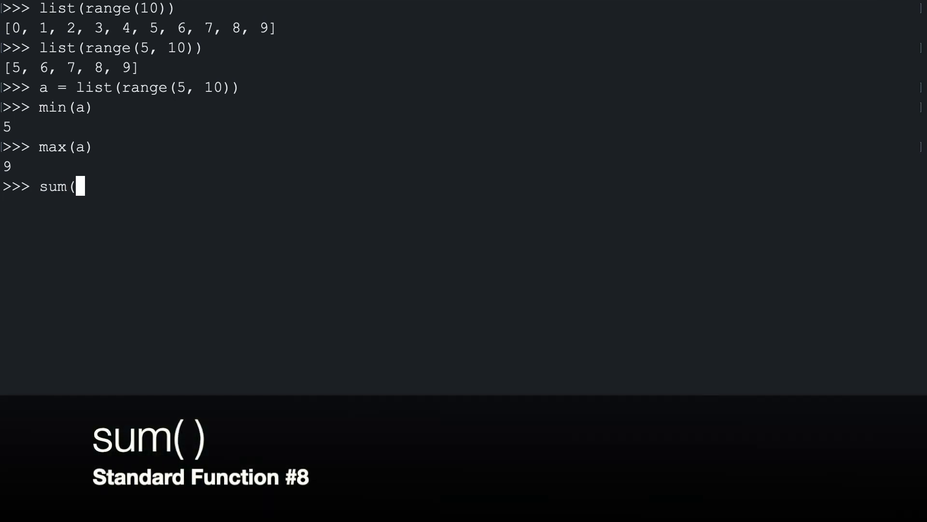
type("a)")
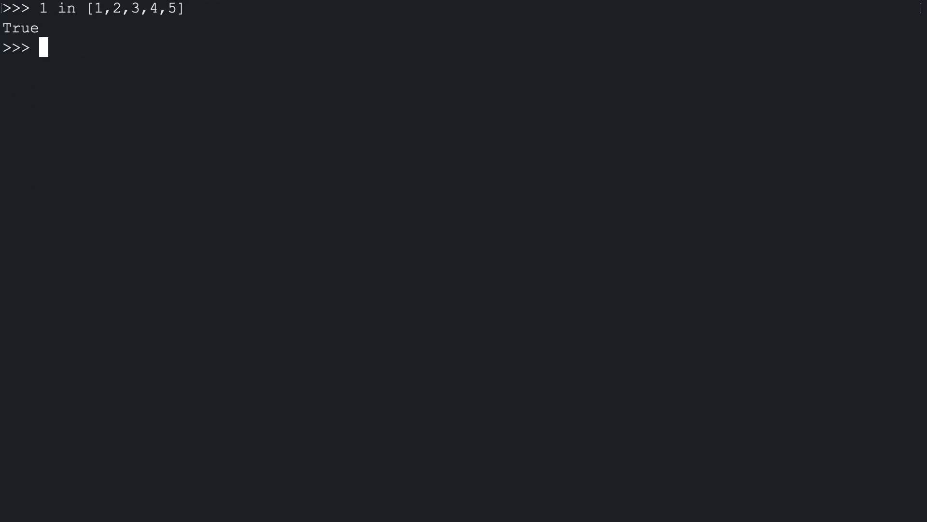
Step: Check 10 in [1,2,3,4,5] is False, "o" in "Sourav" is True, and enter "hello" in "hello world"
type("10 in [1,2,3,4,5")
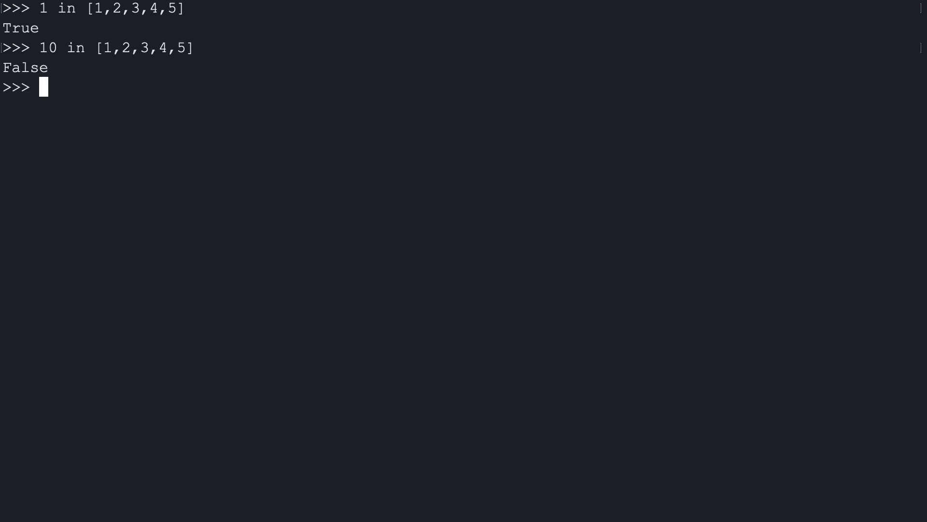
type("\"")
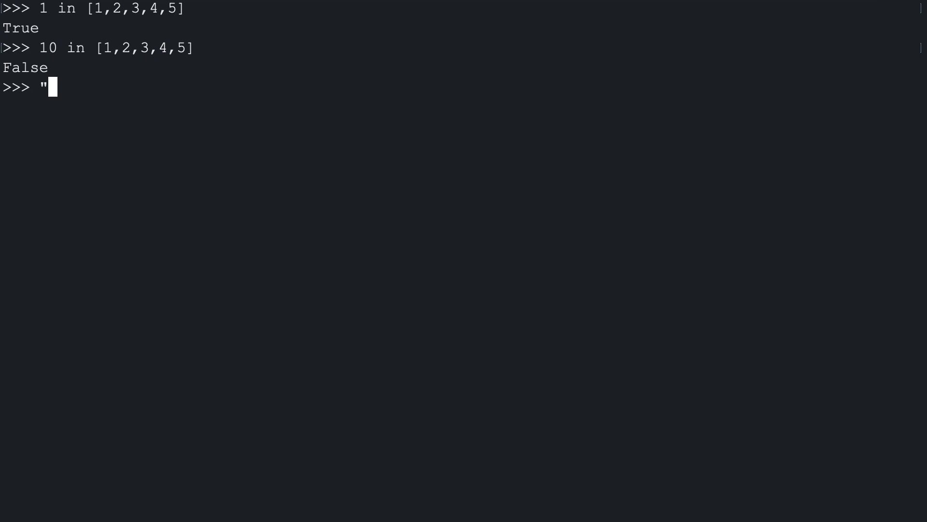
type("o\" in \"Sourav\"")
type("\"x\" in \"Sourav")
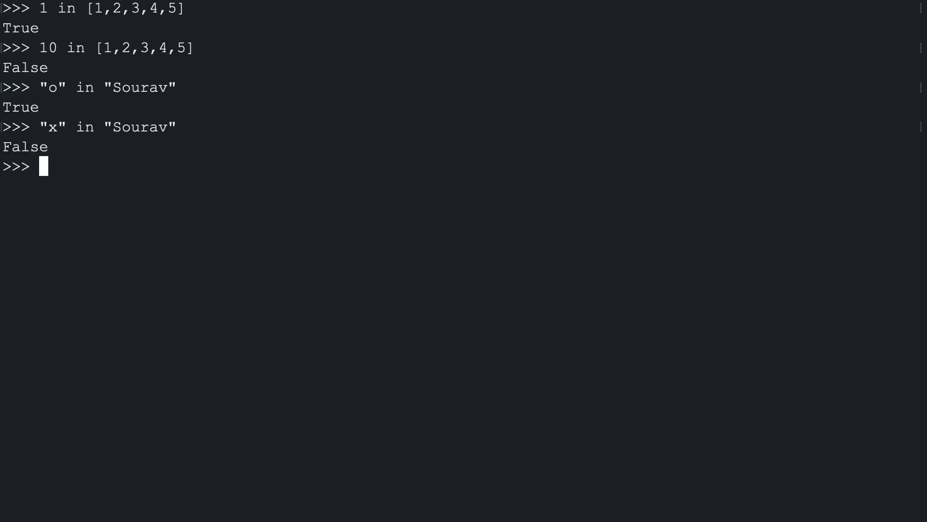
type("\"hello\" in")
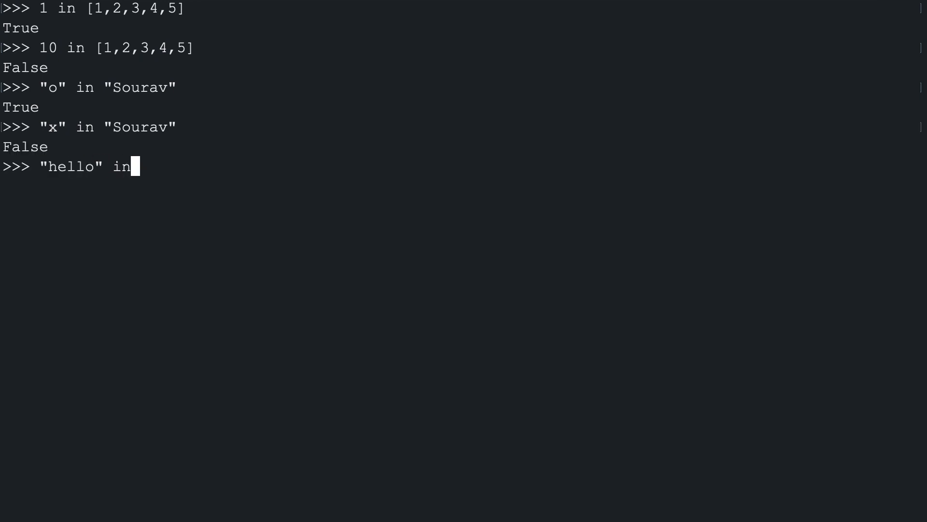
type("\"hello world\"")
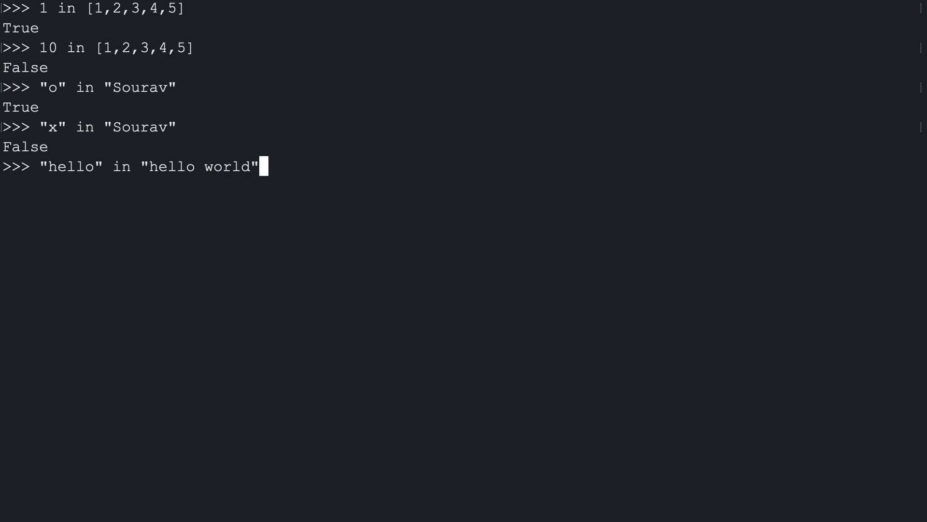